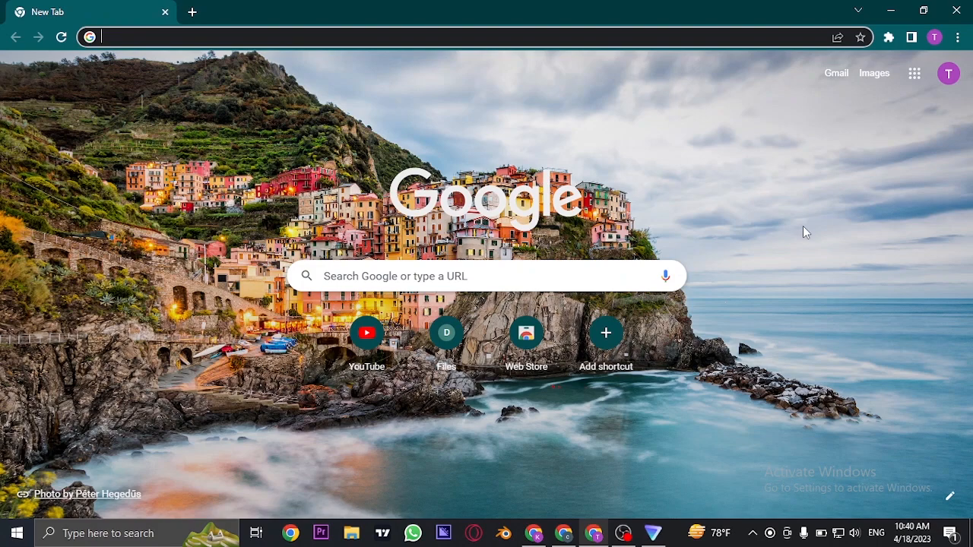
{"action": "mouse_move", "coordinate": [546, 423]}
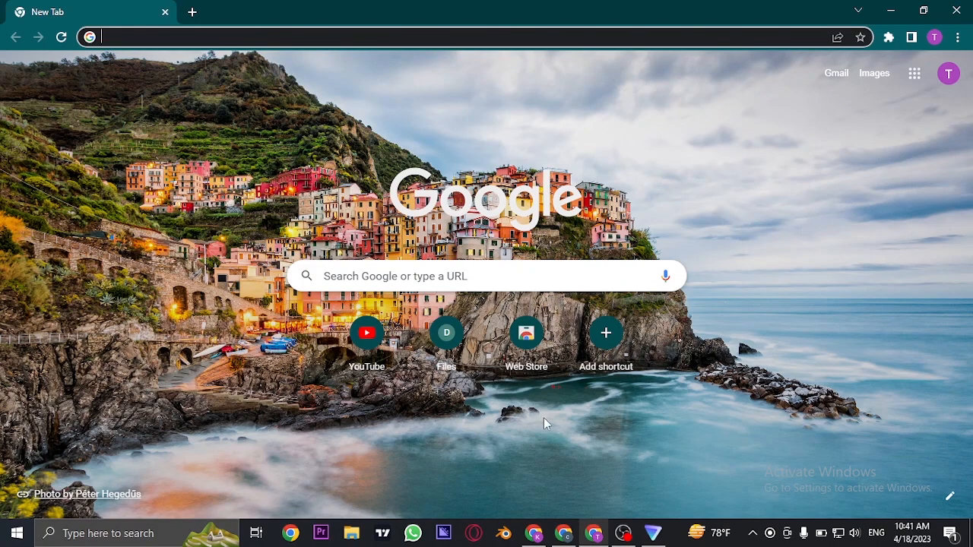
{"action": "mouse_move", "coordinate": [918, 261]}
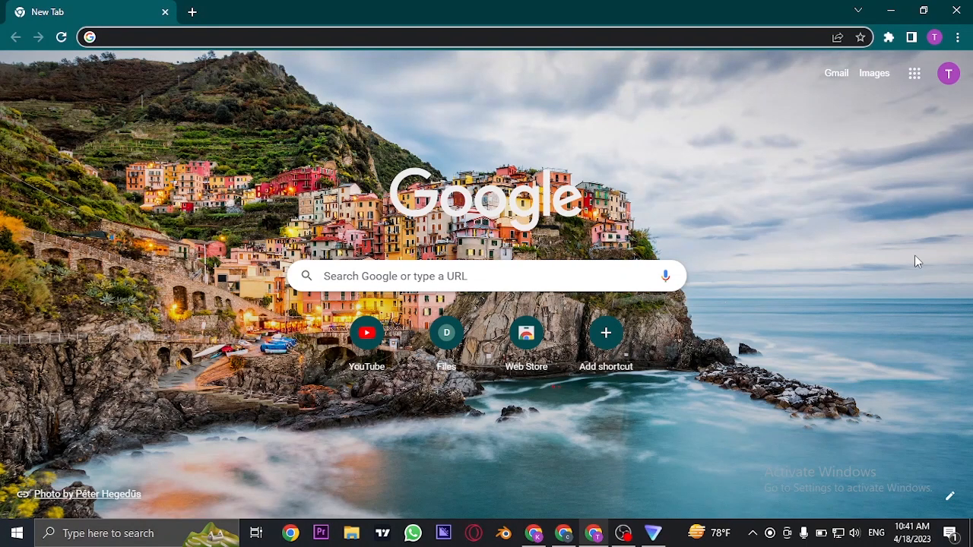
- Load blooket.com from the Chrome address bar
{"action": "left_click", "coordinate": [304, 36]}
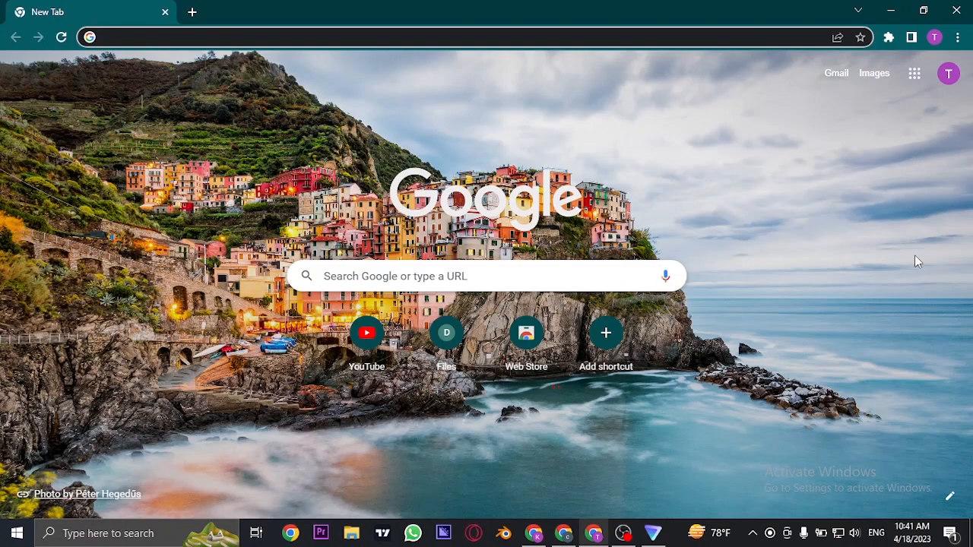
{"action": "type", "text": "bankofamerica.com"}
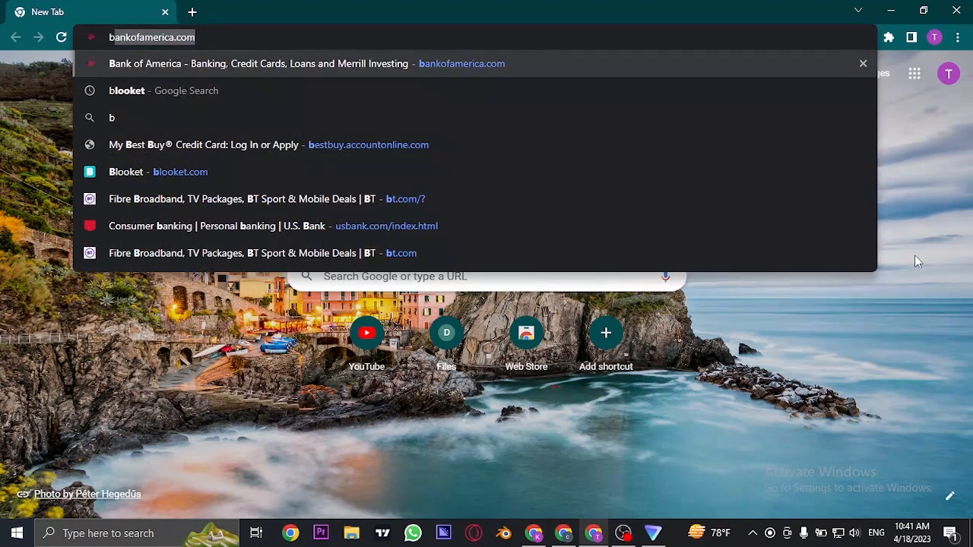
{"action": "type", "text": "blooket.com"}
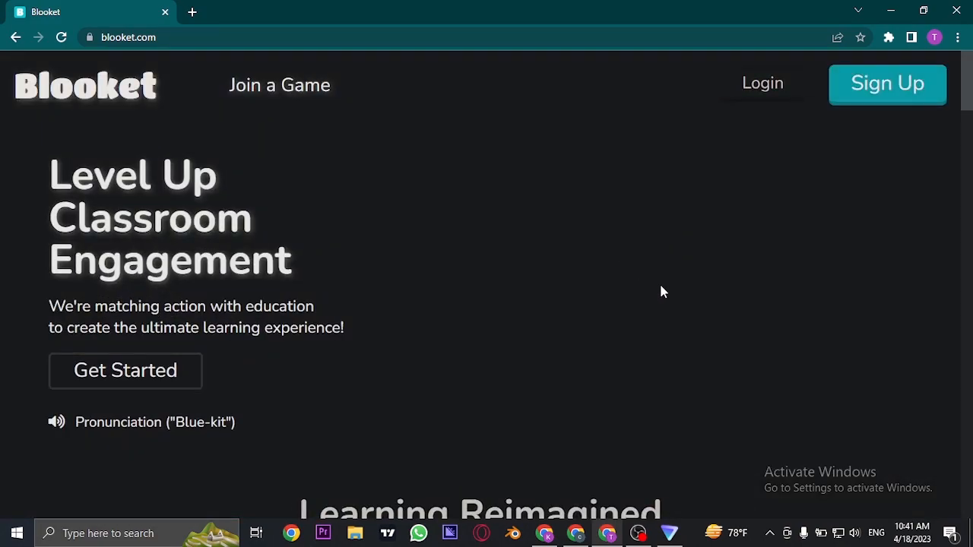
- Go to Blooket's login page and choose Forgot Password?
{"action": "left_click", "coordinate": [762, 82]}
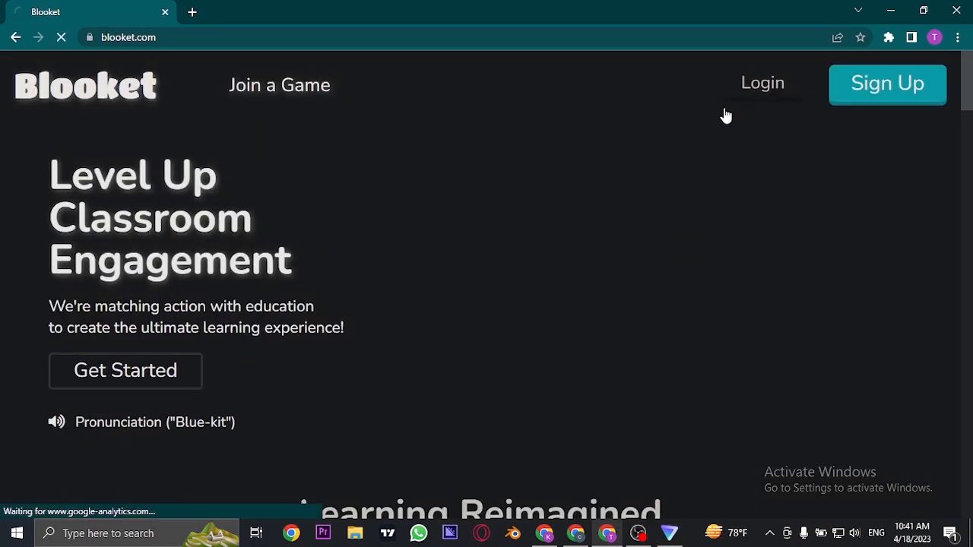
{"action": "left_click", "coordinate": [762, 82]}
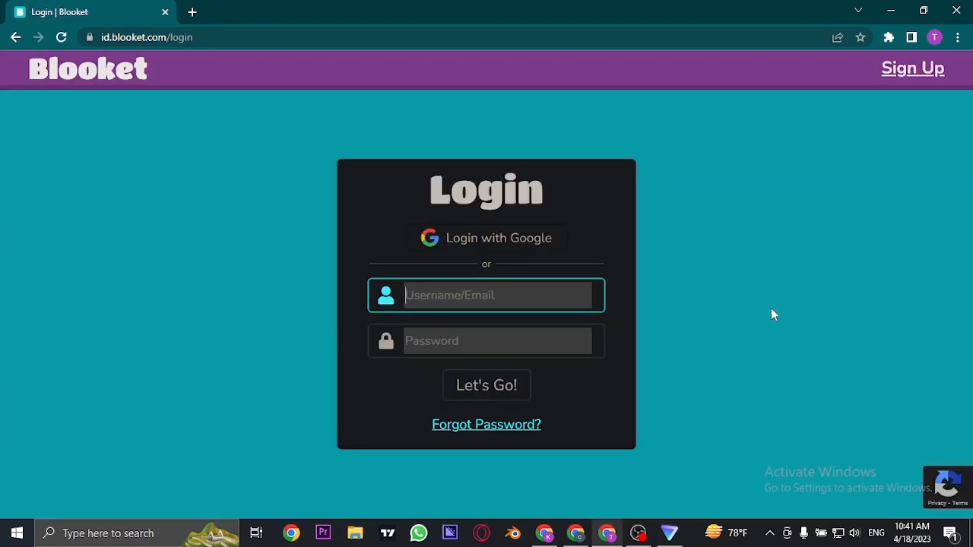
{"action": "mouse_move", "coordinate": [551, 339]}
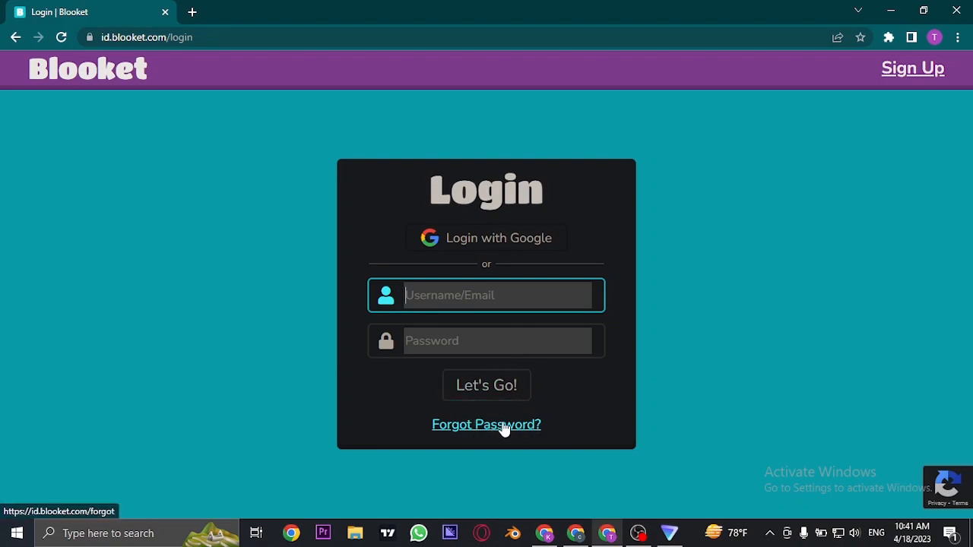
{"action": "left_click", "coordinate": [486, 424]}
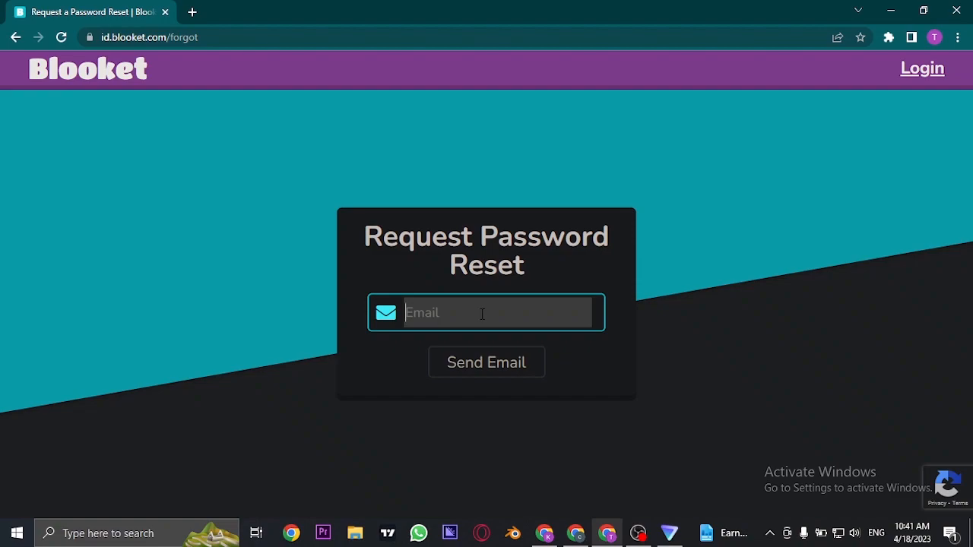
{"action": "mouse_move", "coordinate": [486, 373]}
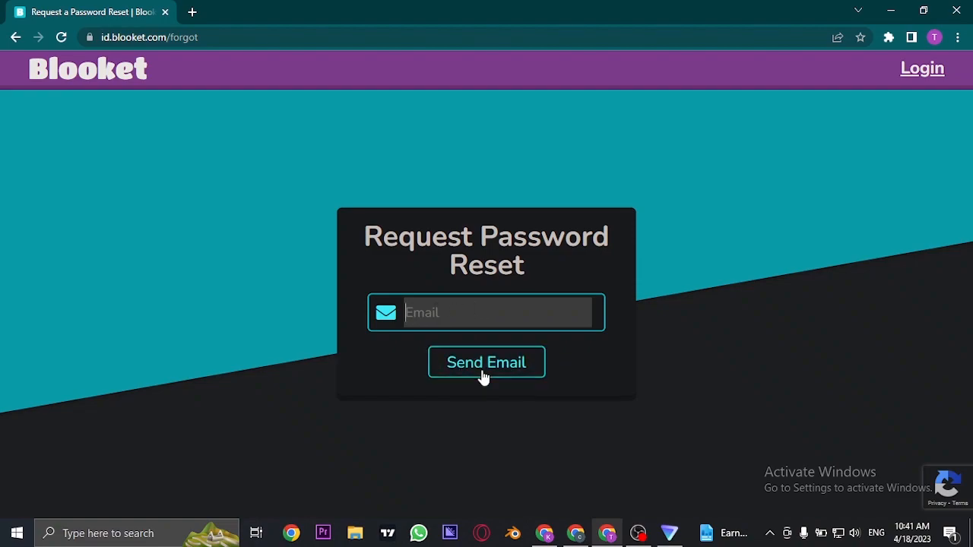
- Submit the password reset request with Send Email
{"action": "left_click", "coordinate": [485, 362]}
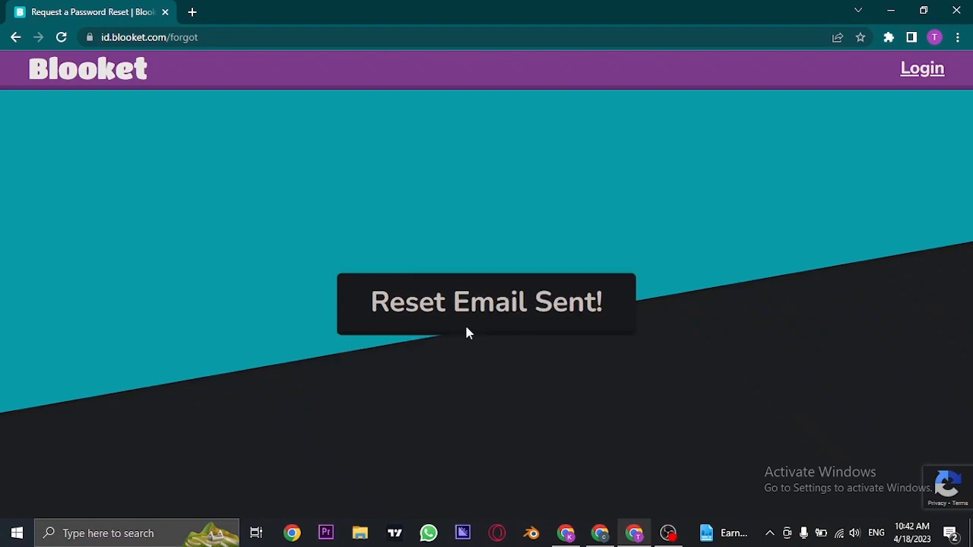
{"action": "mouse_move", "coordinate": [492, 198]}
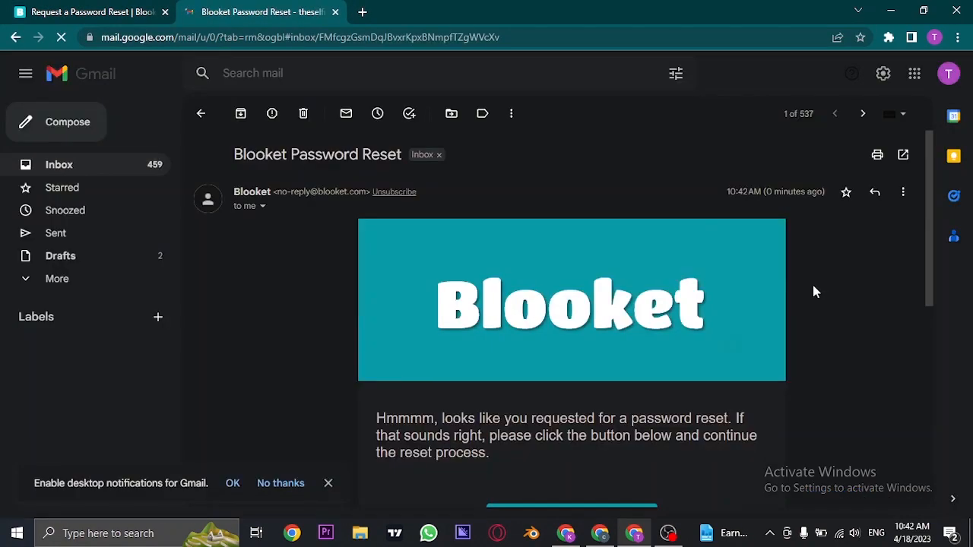
- Scroll the Blooket reset email and follow its Reset Password button
{"action": "scroll", "scroll_direction": "down", "scroll_amount": 3}
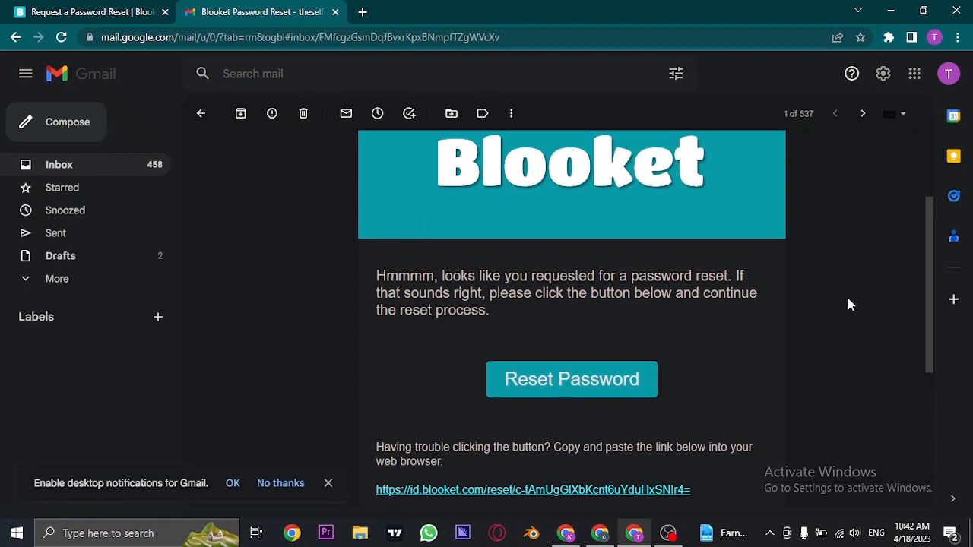
{"action": "scroll", "scroll_direction": "down", "scroll_amount": 3}
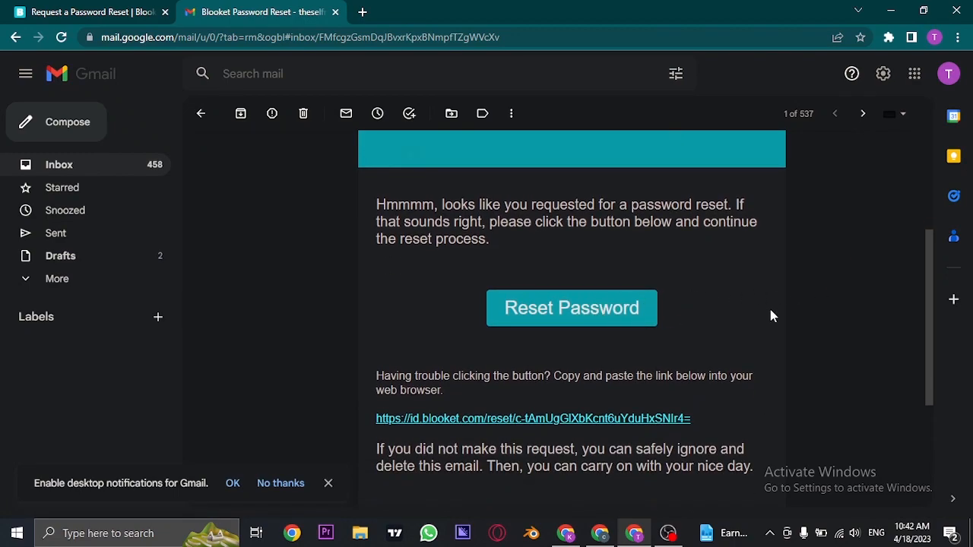
{"action": "left_click", "coordinate": [570, 308]}
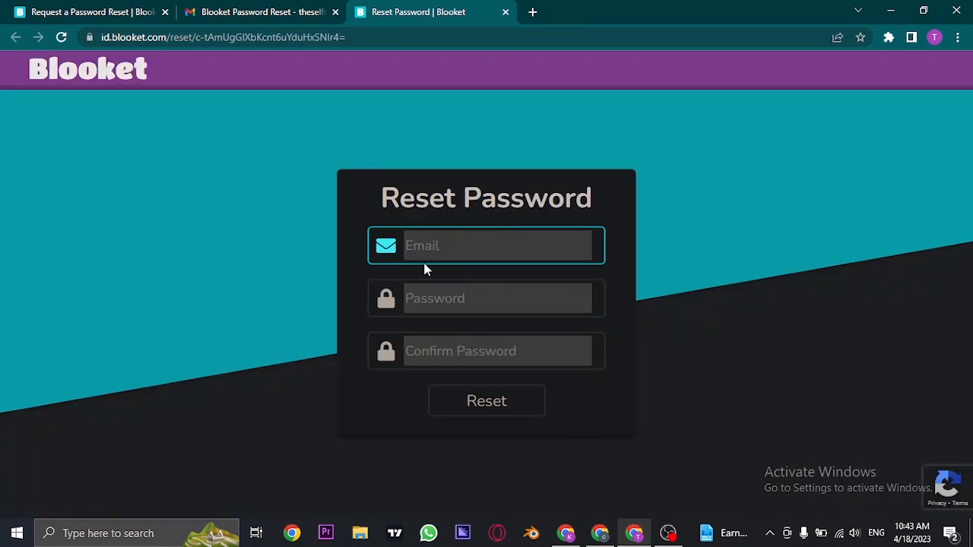
{"action": "mouse_move", "coordinate": [460, 248]}
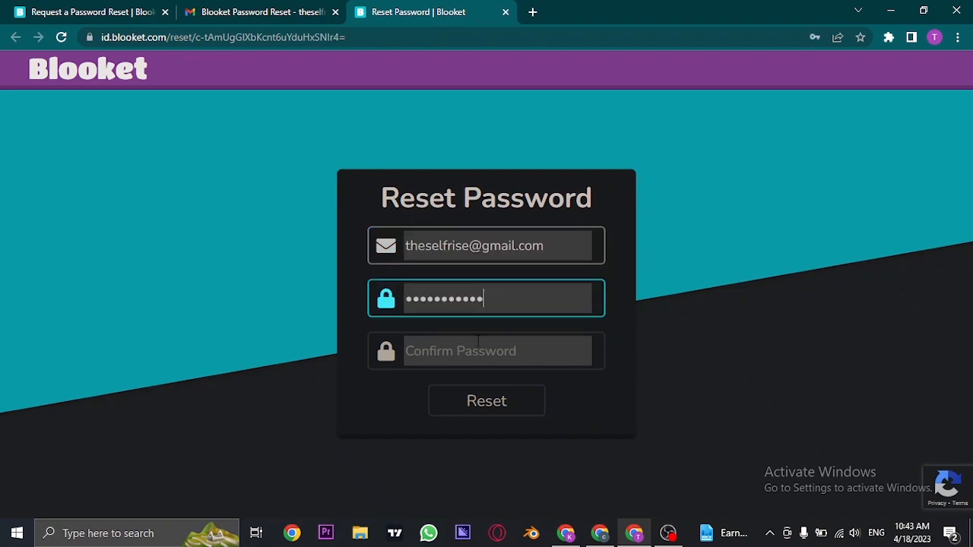
- Enter the password confirmation on the Reset Password form and submit it
{"action": "left_click", "coordinate": [487, 351]}
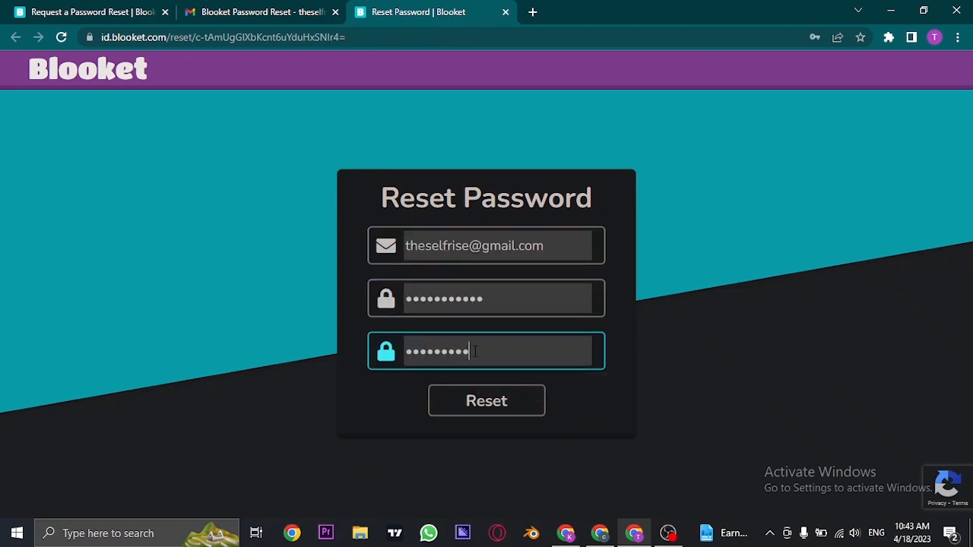
{"action": "type", "text": "•"}
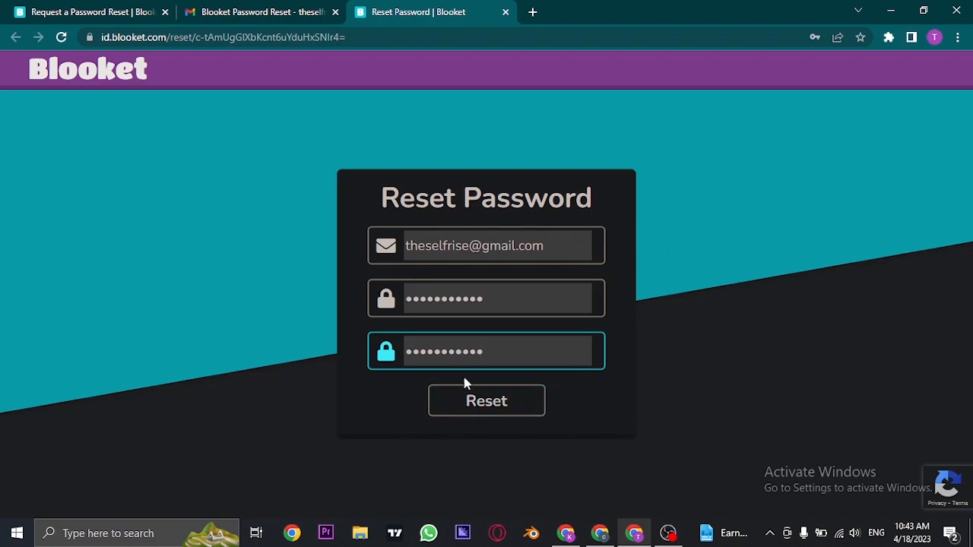
{"action": "left_click", "coordinate": [83, 12]}
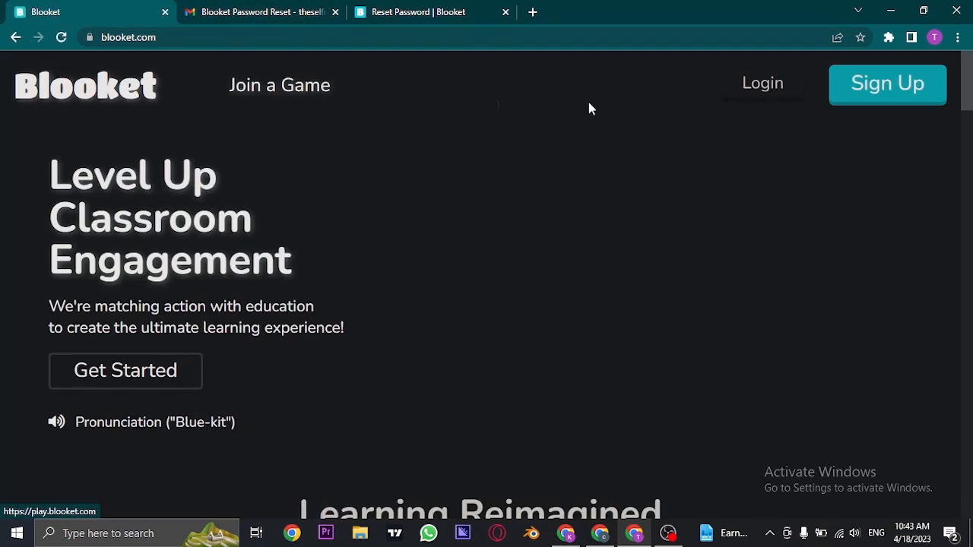
- Open Blooket's login page, then close the Blooket and Gmail tabs
{"action": "left_click", "coordinate": [762, 83]}
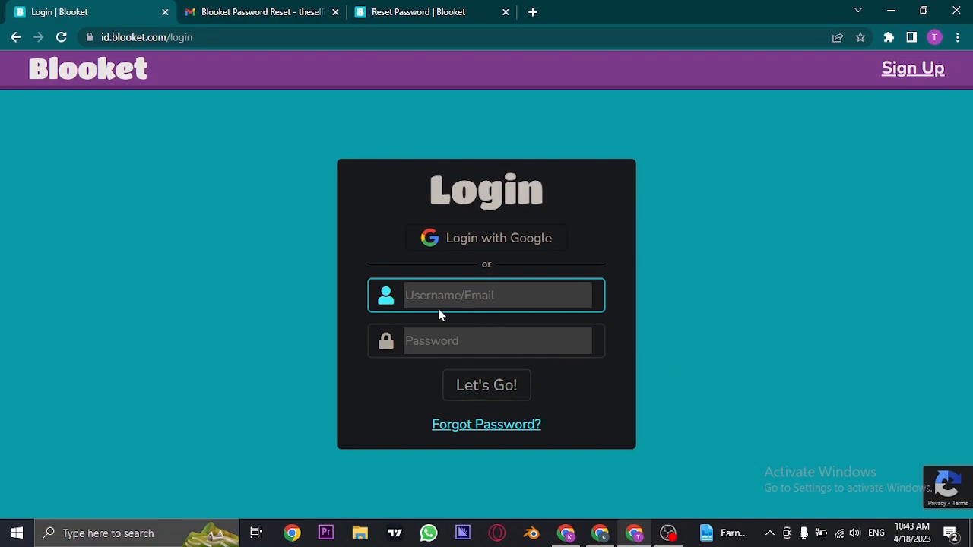
{"action": "left_click", "coordinate": [533, 11]}
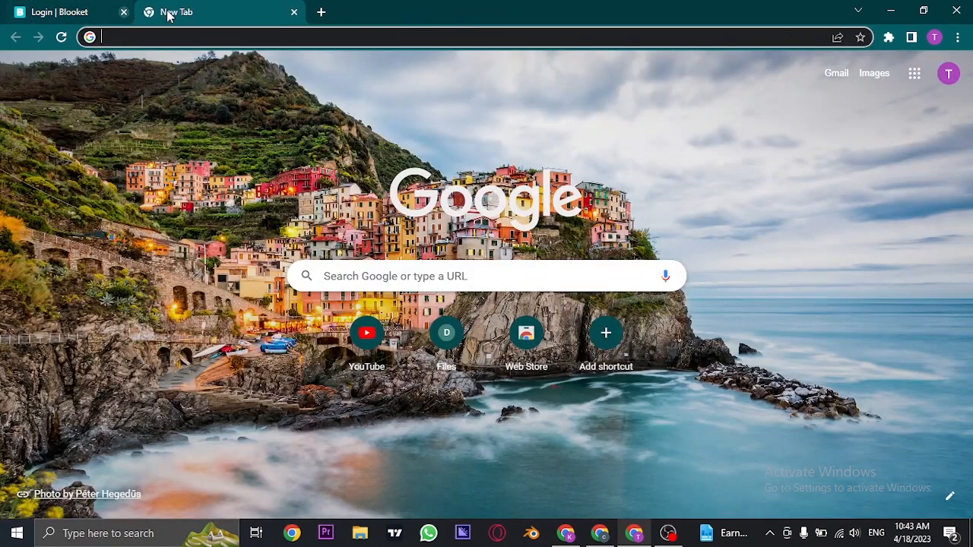
{"action": "left_click", "coordinate": [123, 12]}
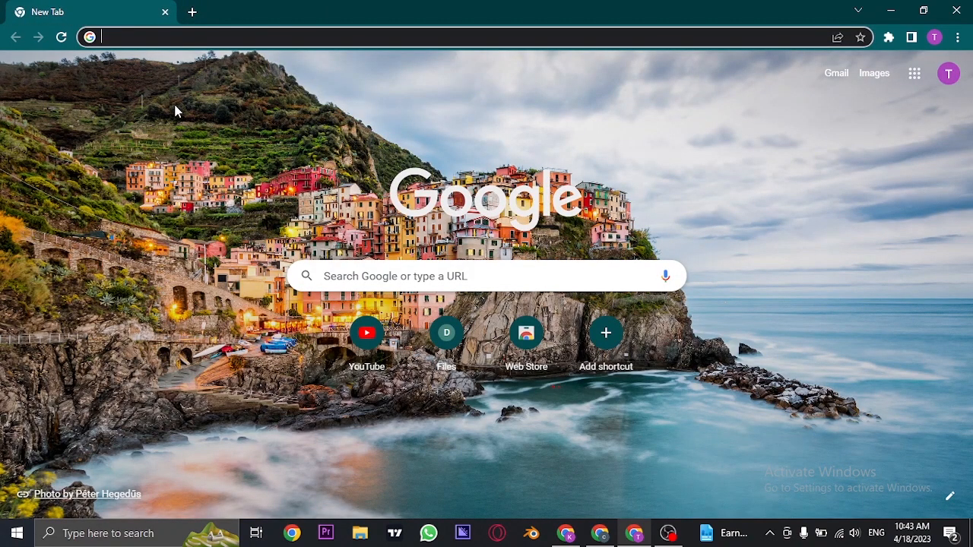